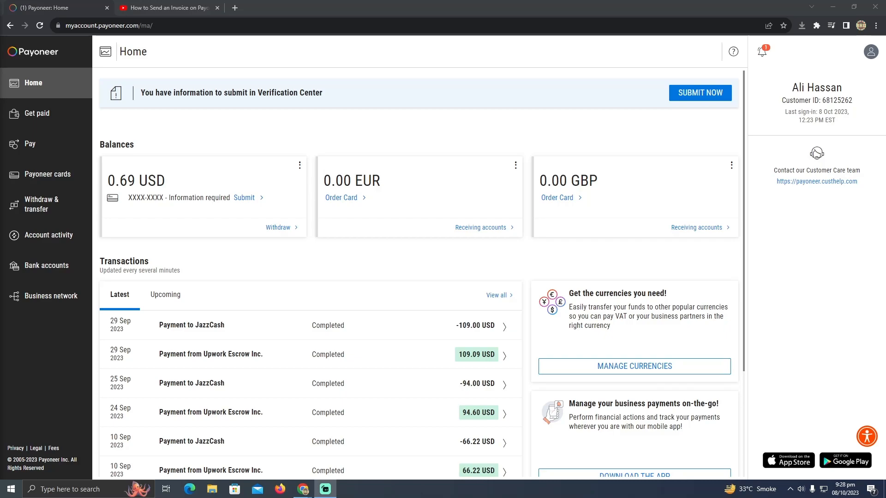
mouse_move(386, 236)
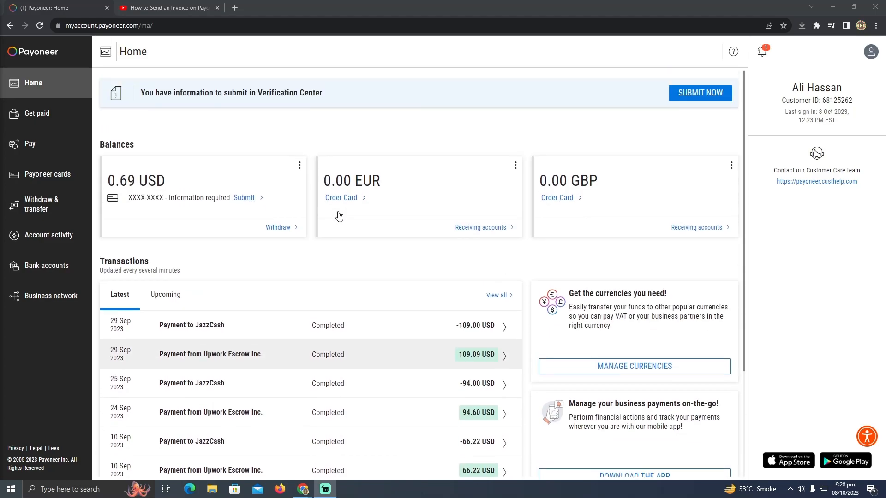
Start requesting a payment from the Get paid page to reveal the required documents
click(37, 113)
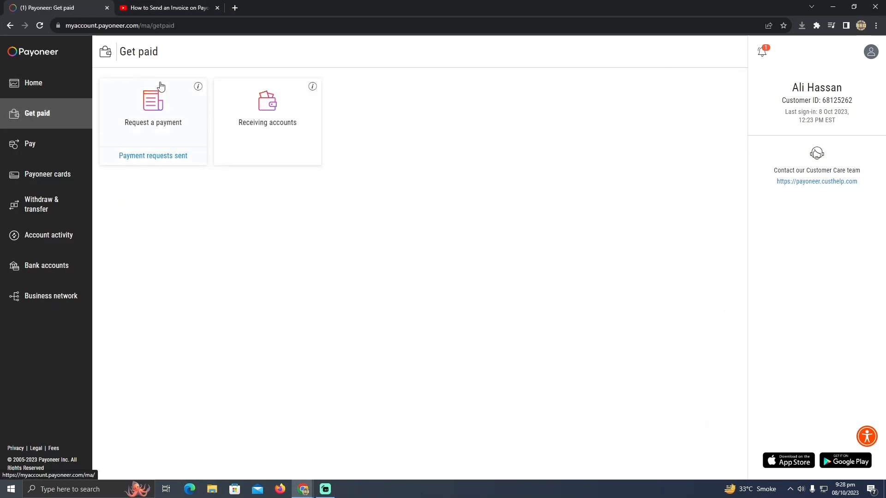
click(153, 102)
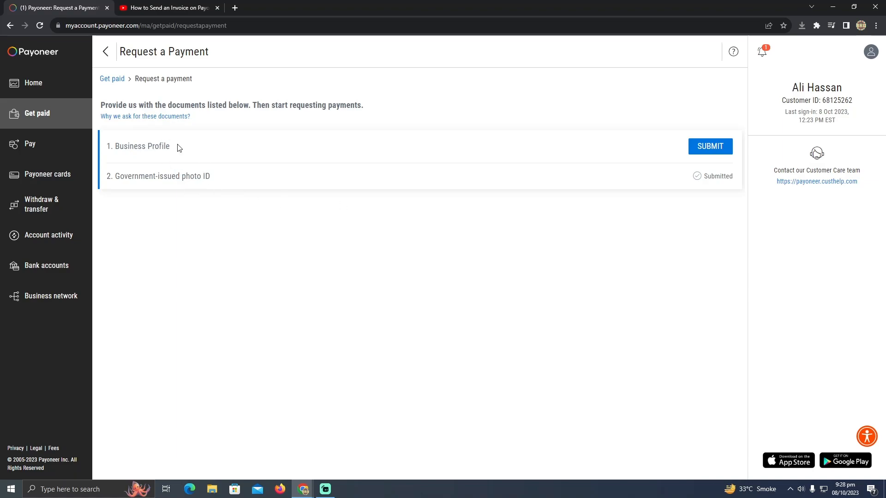
mouse_move(188, 166)
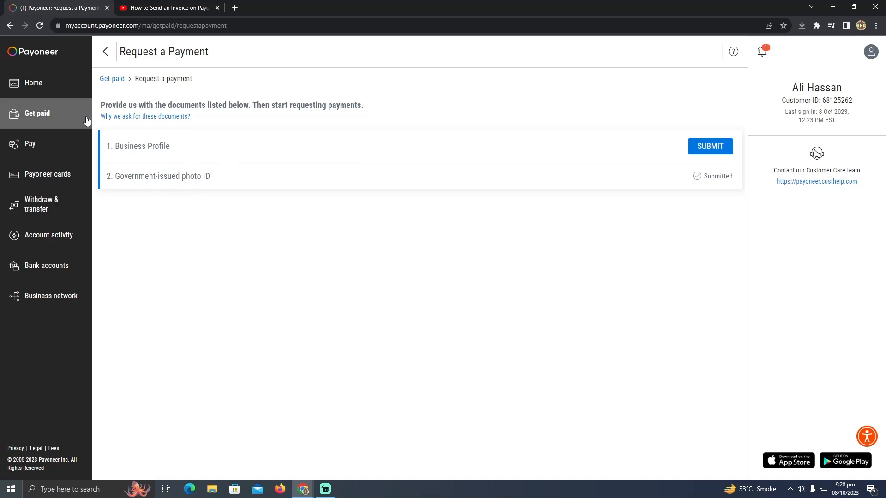
Return to the Get paid overview from the document requirements
click(37, 112)
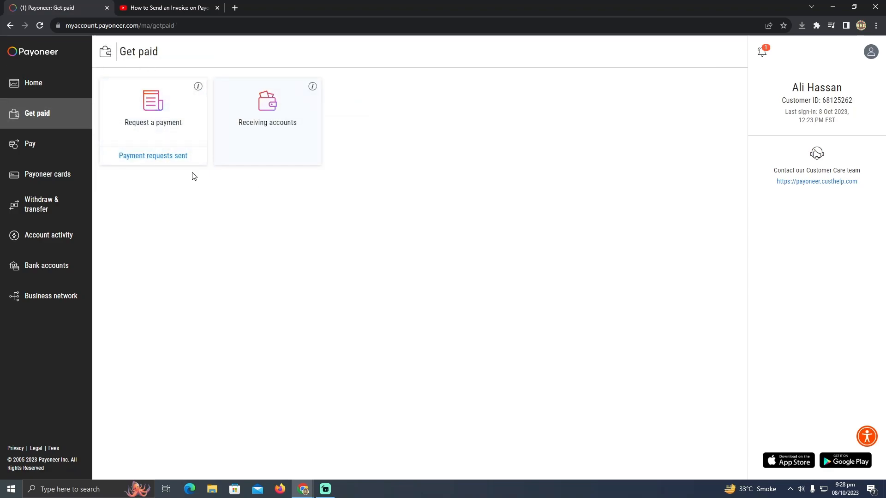
mouse_move(435, 155)
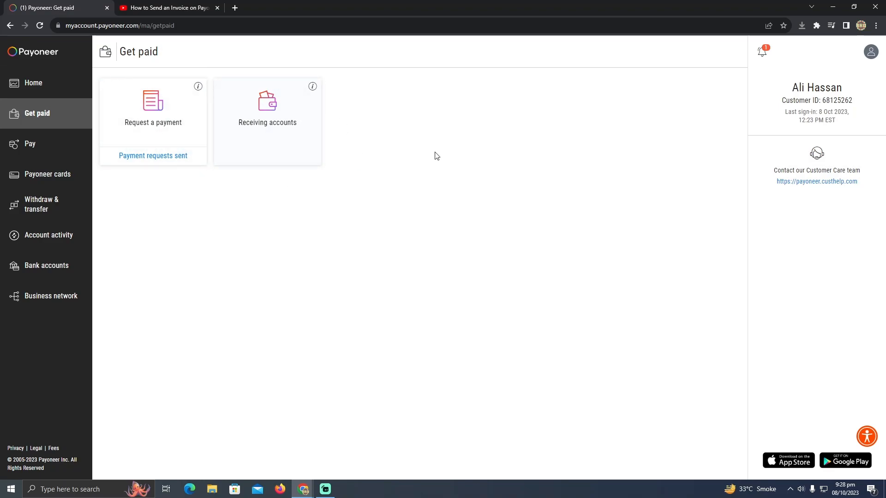
mouse_move(540, 185)
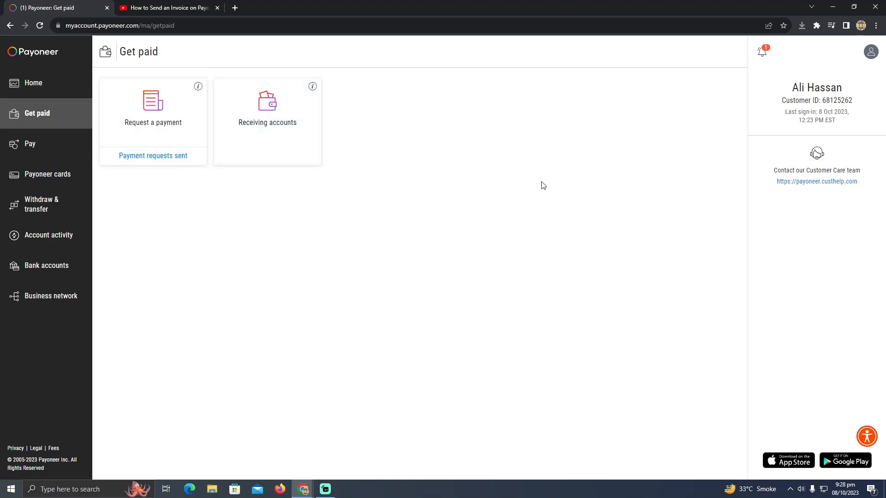
mouse_move(445, 277)
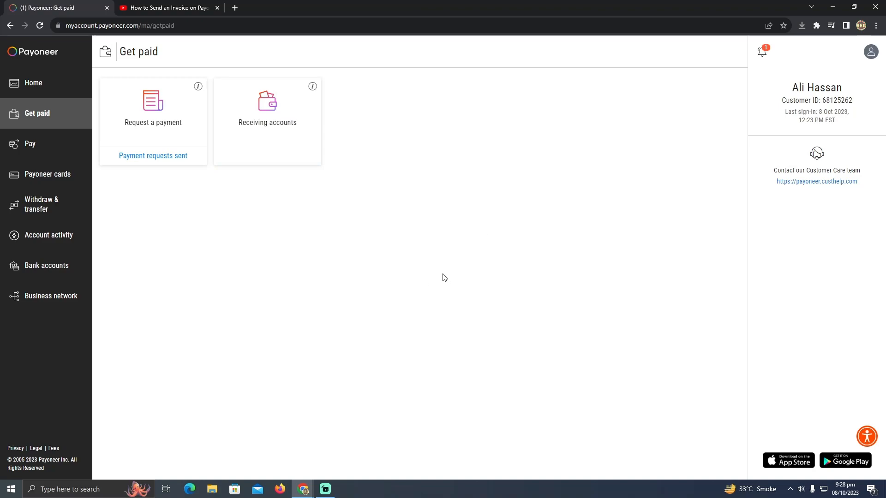
mouse_move(395, 248)
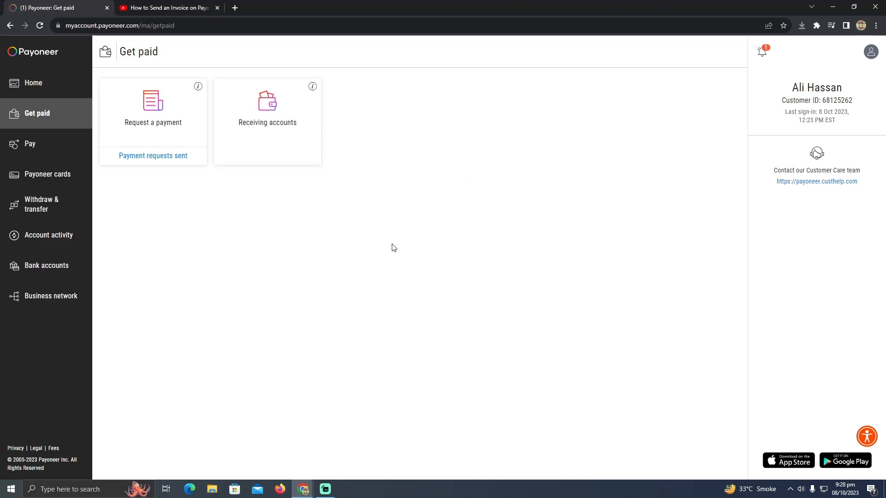
mouse_move(444, 316)
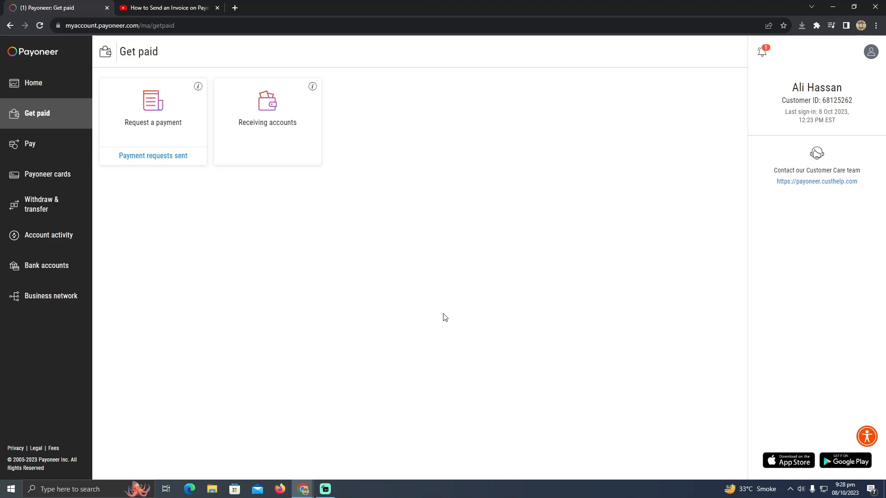
mouse_move(416, 340)
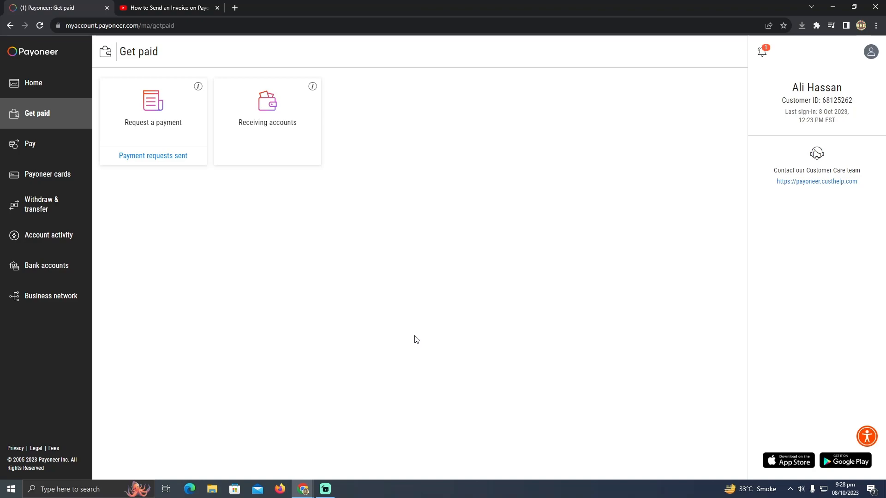
mouse_move(418, 273)
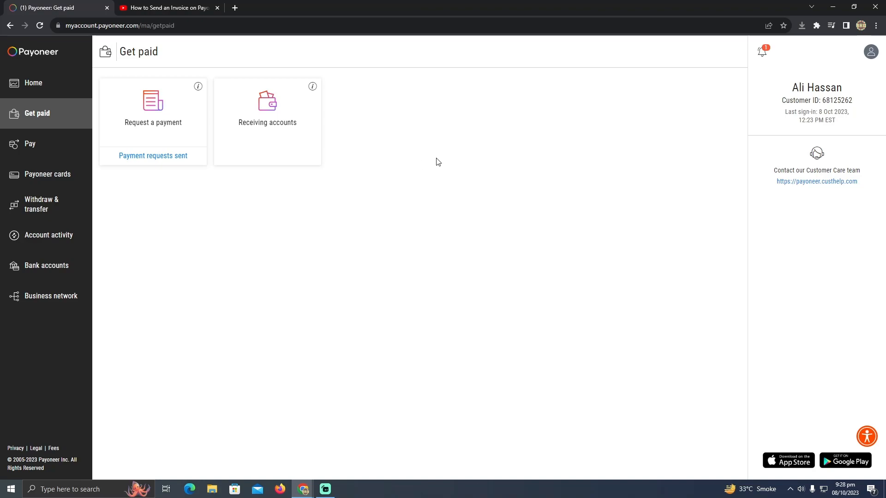
mouse_move(365, 311)
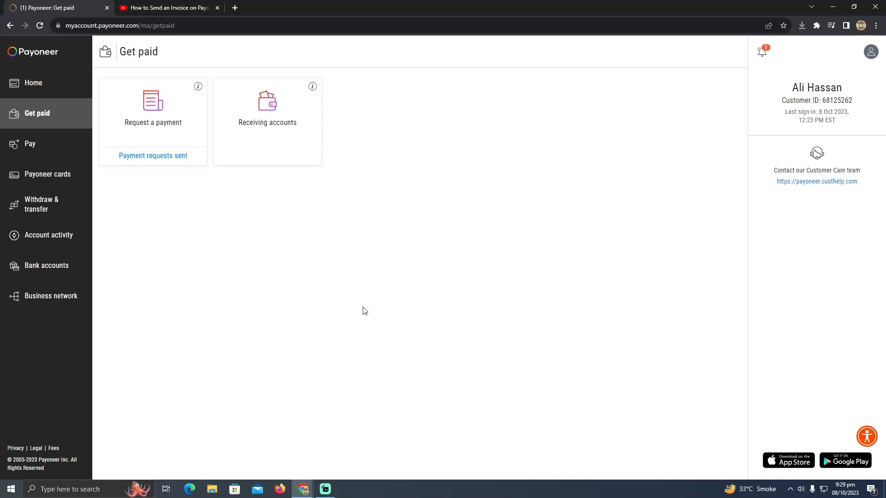
mouse_move(283, 309)
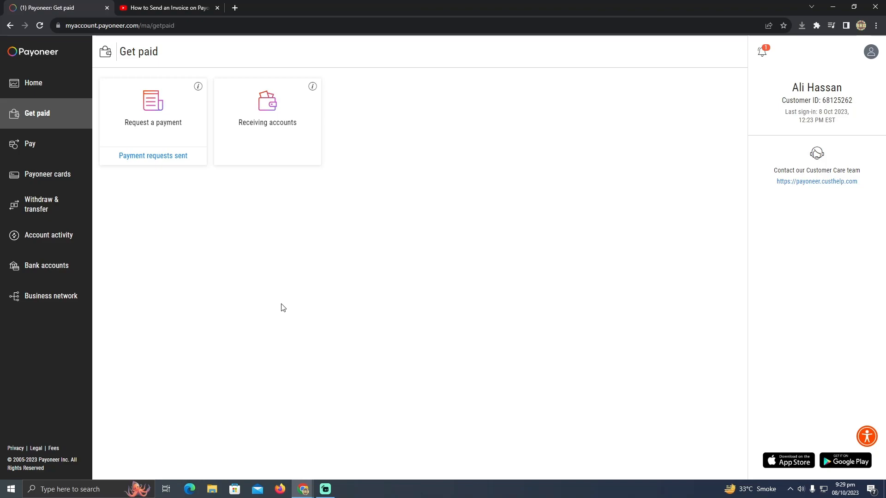
mouse_move(264, 295)
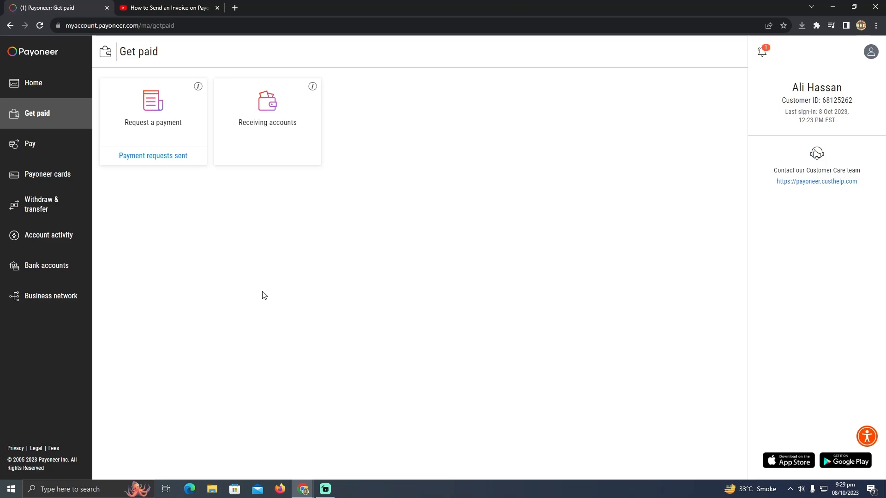
mouse_move(255, 290)
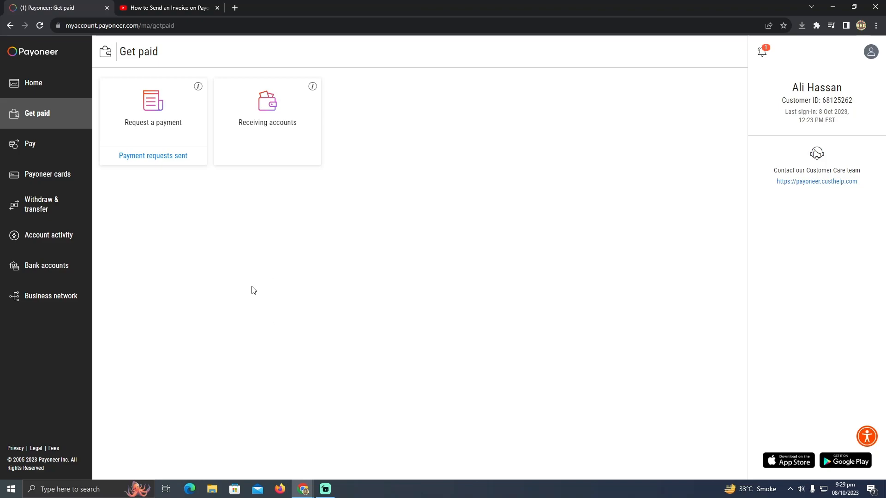
mouse_move(254, 306)
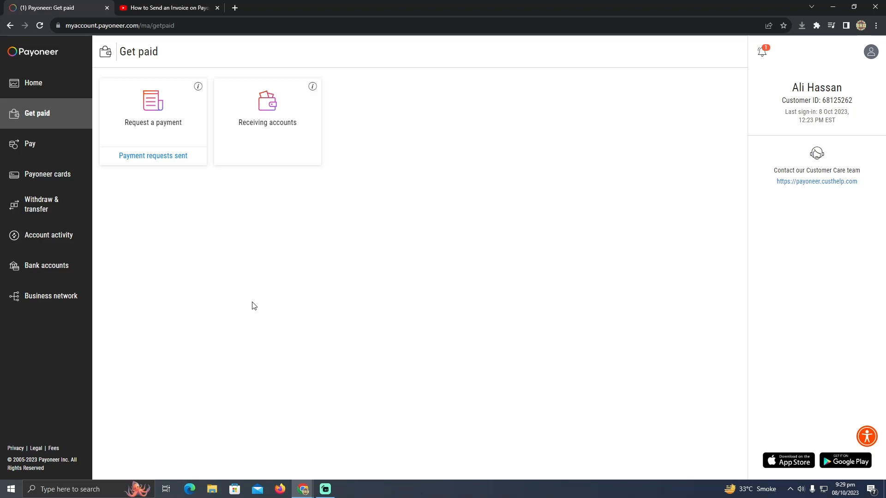
mouse_move(256, 312)
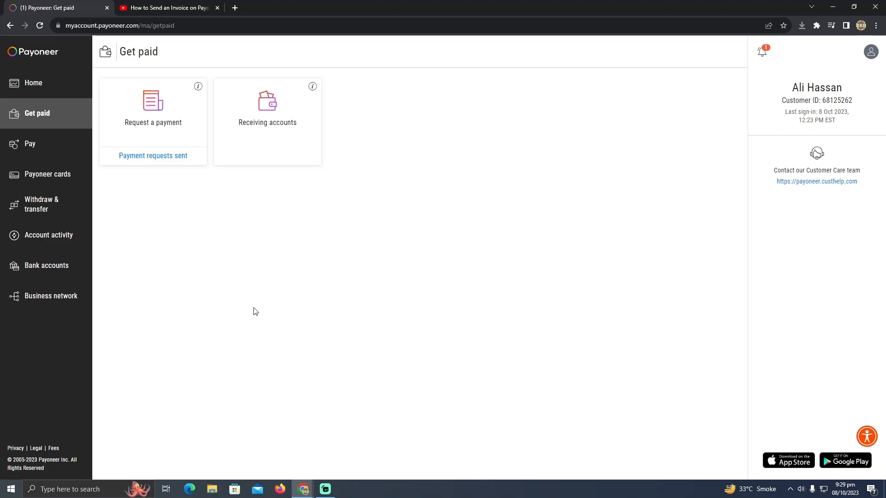
mouse_move(235, 260)
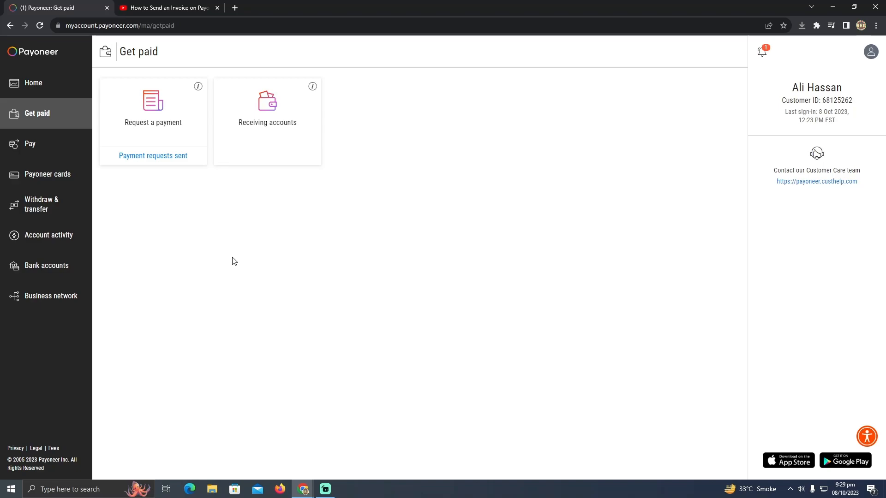